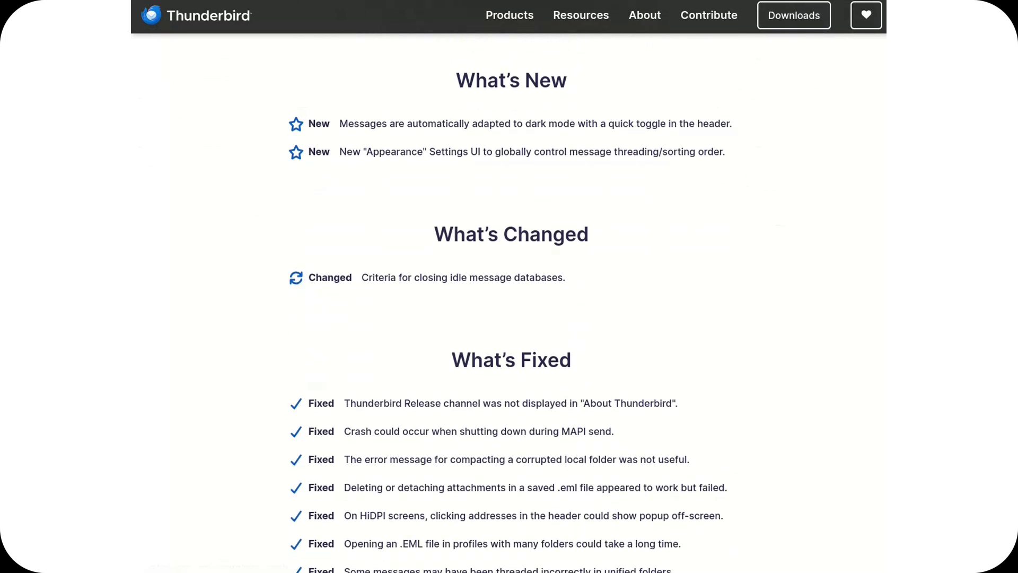
- Scroll the Thunderbird release notes down to the What's Fixed list
{"action": "scroll", "scroll_direction": "down", "scroll_amount": 3}
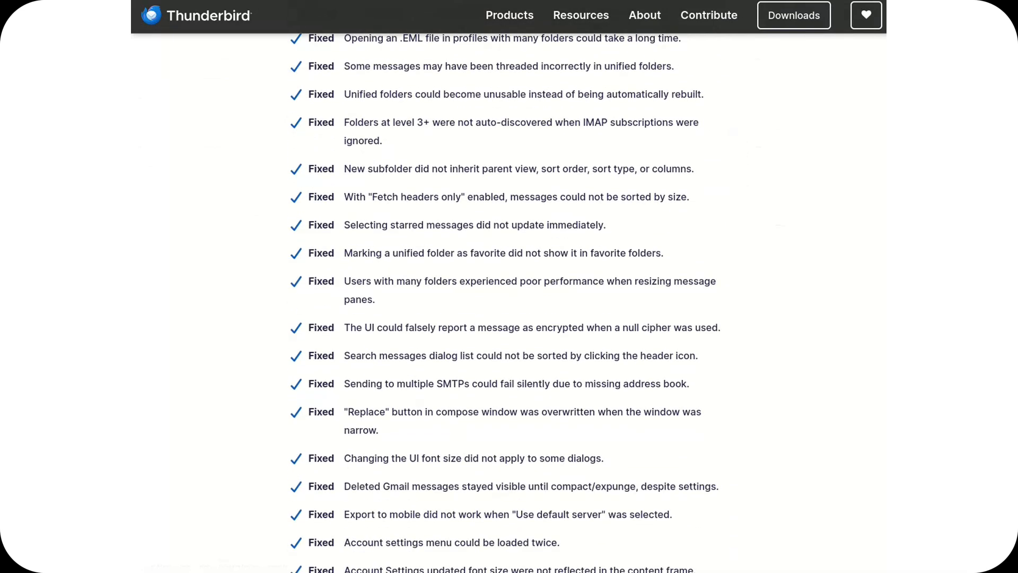
{"action": "scroll", "scroll_direction": "down", "scroll_amount": 3}
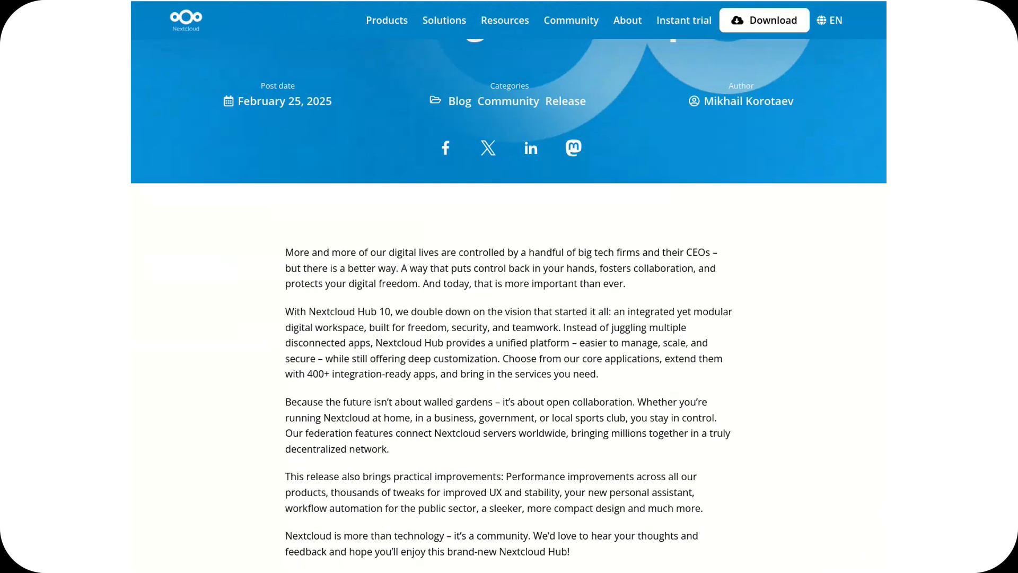
- Scroll the Nextcloud Hub 10 post down to the embedded YouTube video and click the page
{"action": "scroll", "scroll_direction": "down", "scroll_amount": 3}
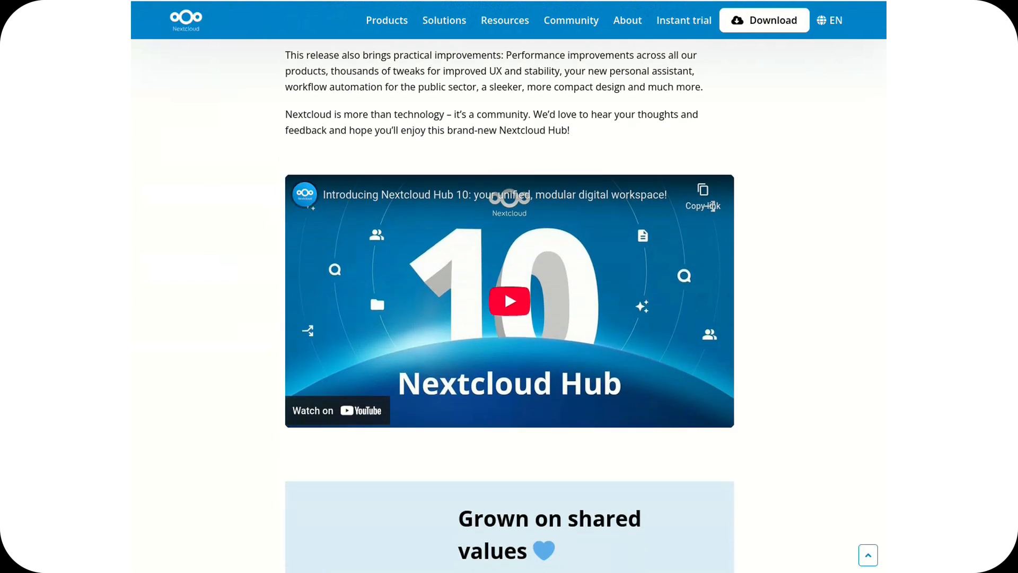
{"action": "left_click", "coordinate": [509, 300]}
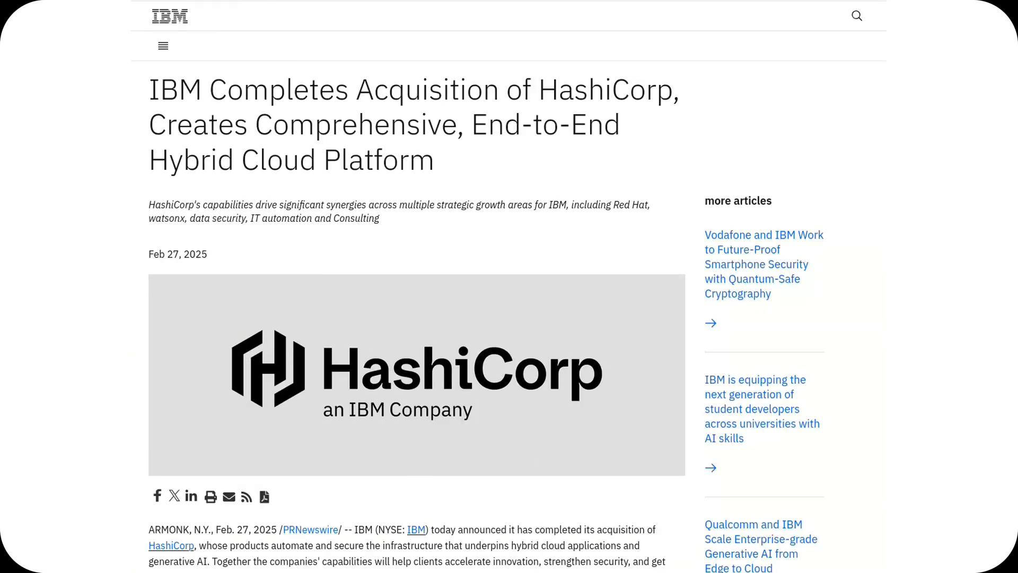
- Scroll the IBM HashiCorp press release past the logo to the executives' quoted statements
{"action": "scroll", "scroll_direction": "down", "scroll_amount": 3}
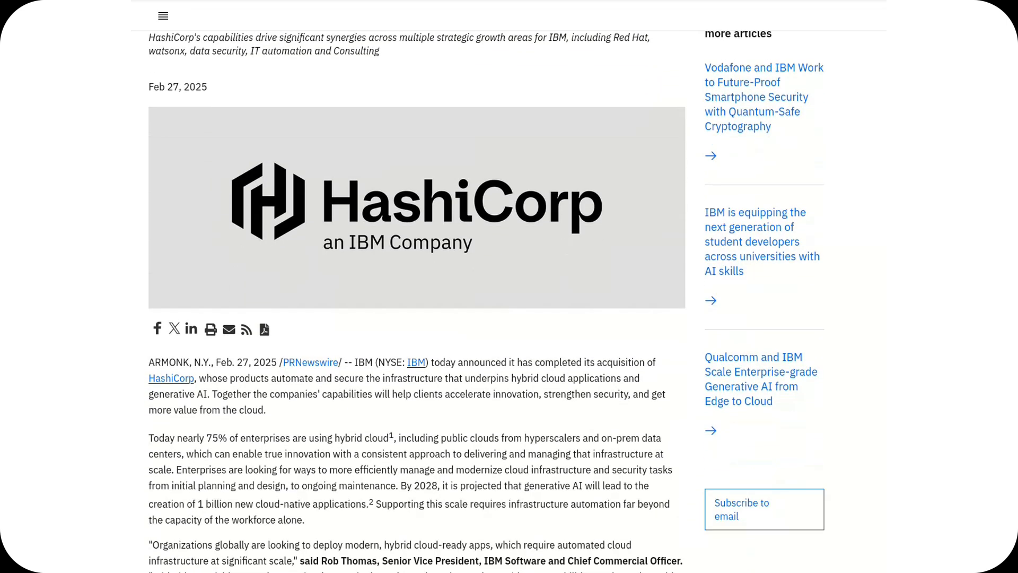
{"action": "scroll", "scroll_direction": "down", "scroll_amount": 3}
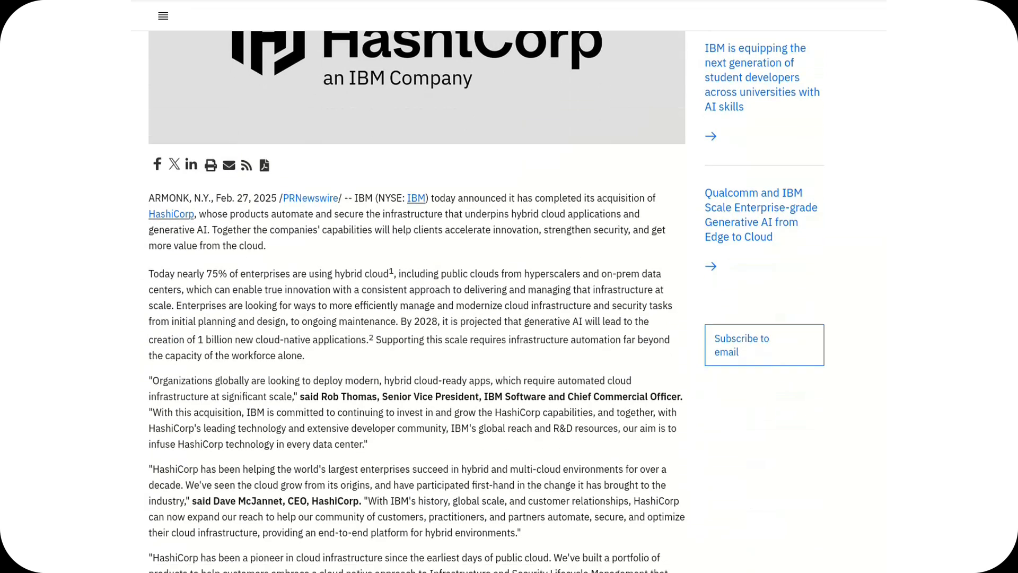
{"action": "scroll", "scroll_direction": "down", "scroll_amount": 3}
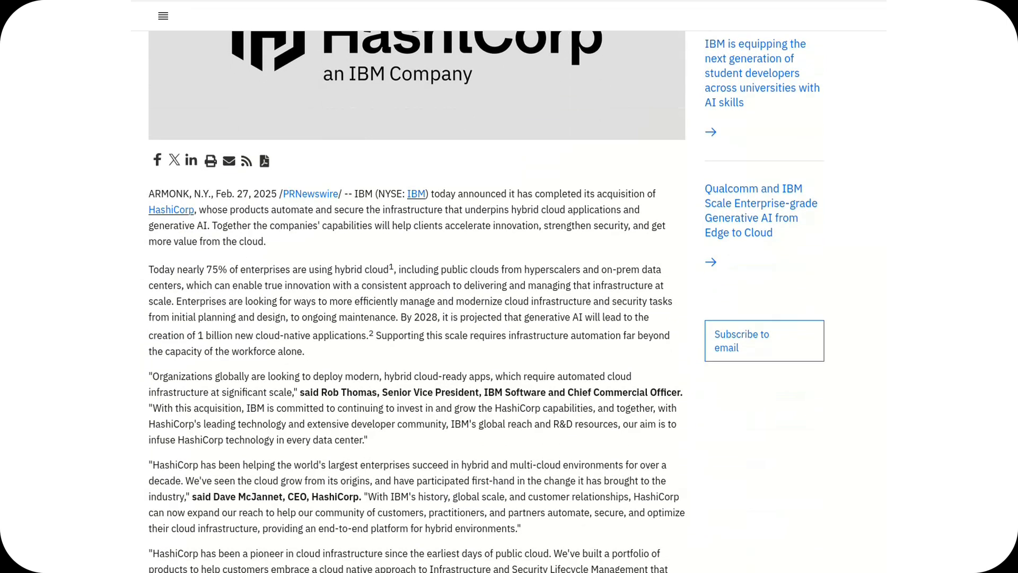
{"action": "scroll", "scroll_direction": "down", "scroll_amount": 3}
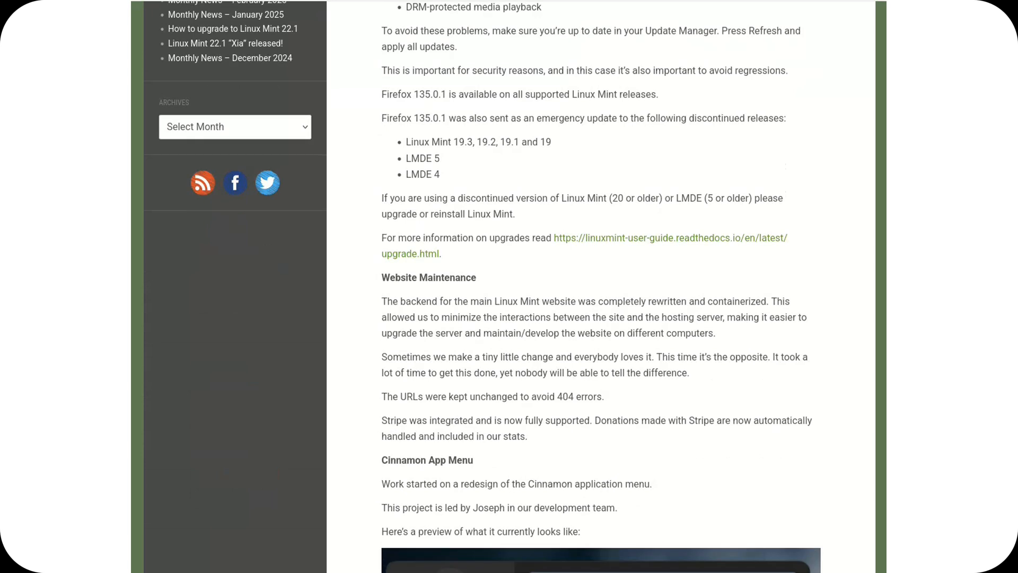
- Scroll the Linux Mint post down to the Cinnamon App Menu screenshot
{"action": "scroll", "scroll_direction": "down", "scroll_amount": 3}
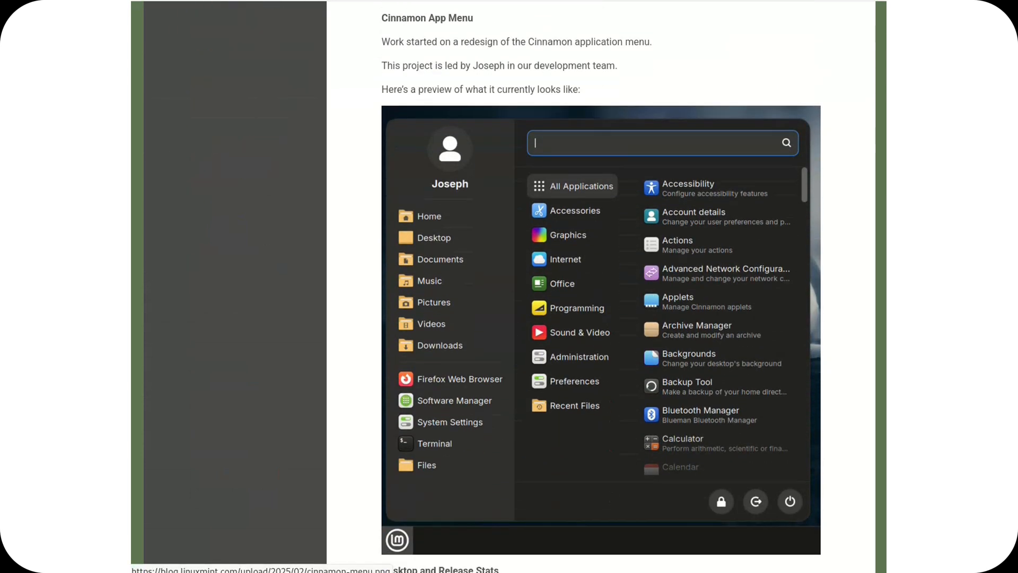
{"action": "scroll", "scroll_direction": "down", "scroll_amount": 3}
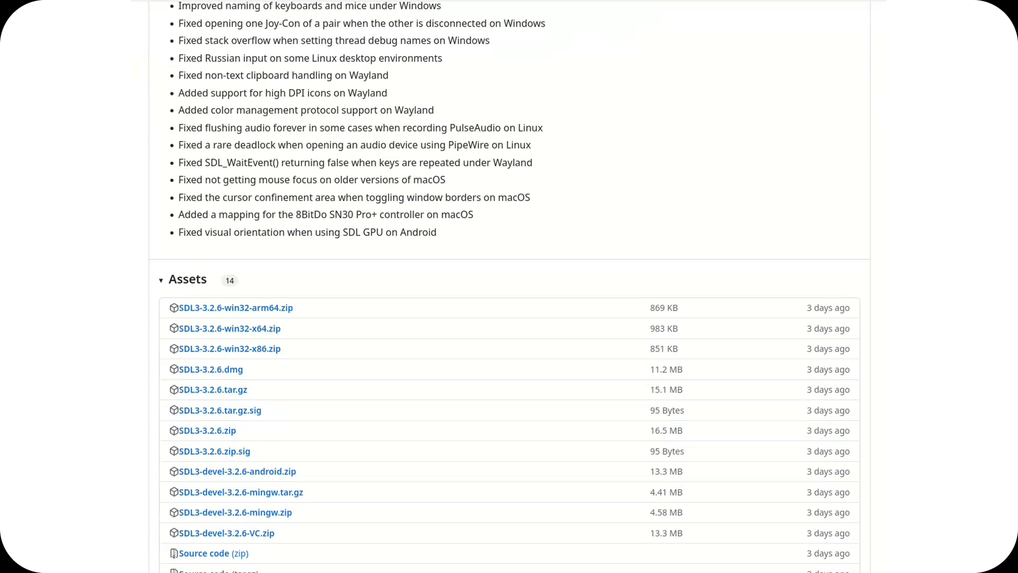
- Scroll the GitHub SDL 3.2.6 release page down to the Assets section
{"action": "scroll", "scroll_direction": "down", "scroll_amount": 3}
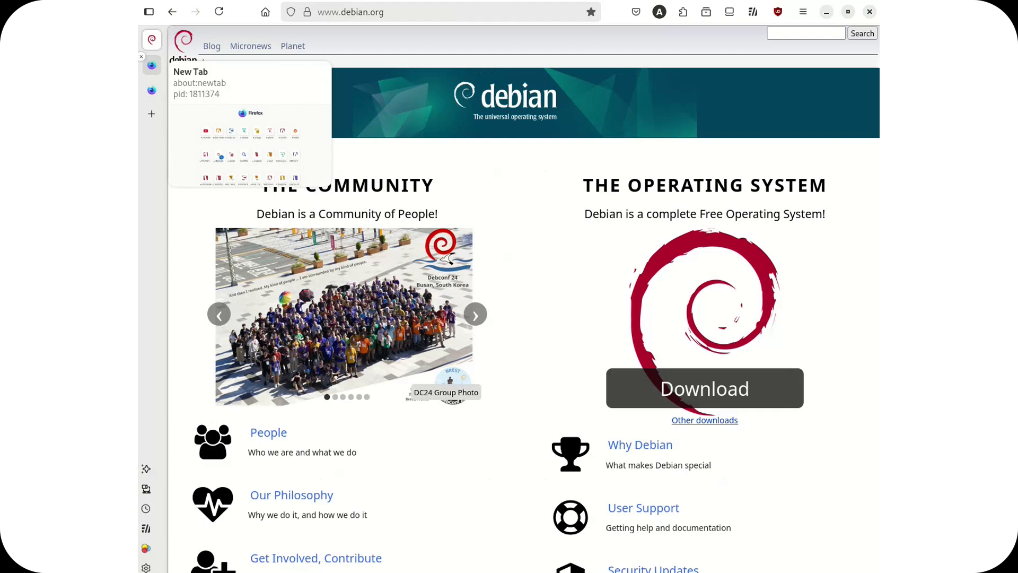
- Open Firefox settings from the sidebar gear and scroll to Browser Layout
{"action": "left_click", "coordinate": [151, 191]}
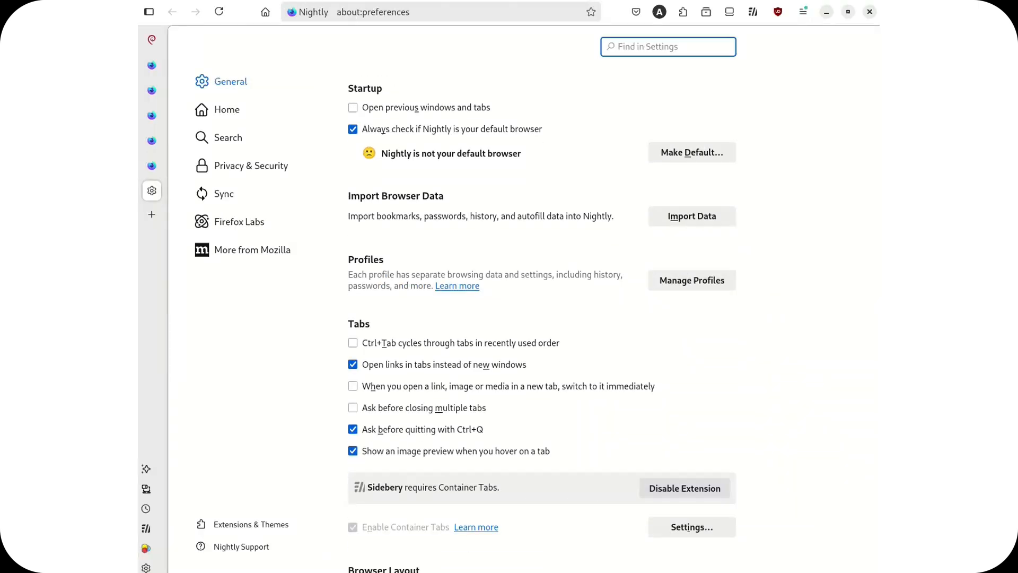
{"action": "scroll", "scroll_direction": "down", "scroll_amount": 3}
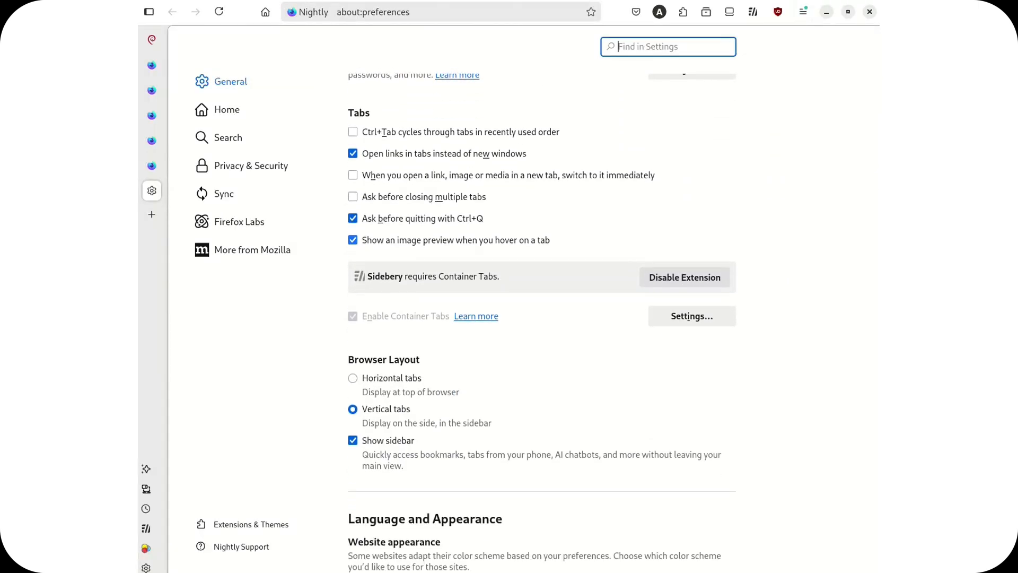
{"action": "scroll", "scroll_direction": "down", "scroll_amount": 3}
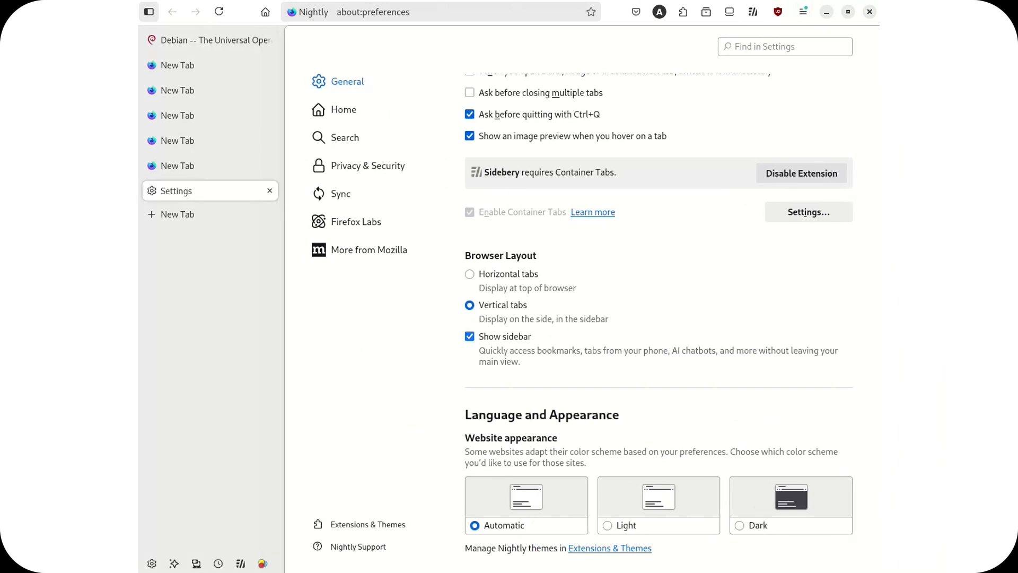
- Switch the layout to Horizontal tabs, then back to Vertical tabs with sidebar
{"action": "left_click", "coordinate": [469, 273]}
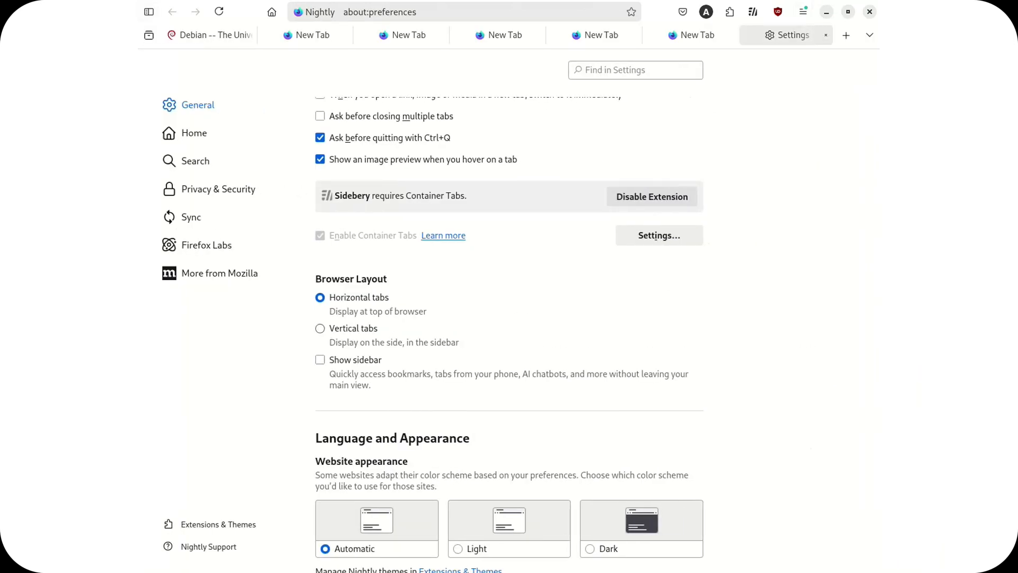
{"action": "left_click", "coordinate": [320, 327]}
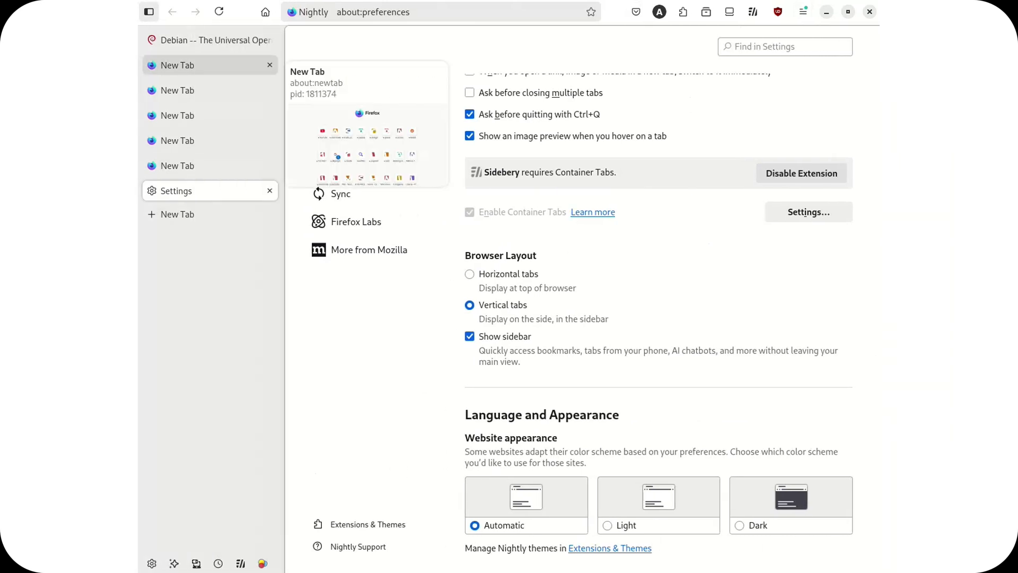